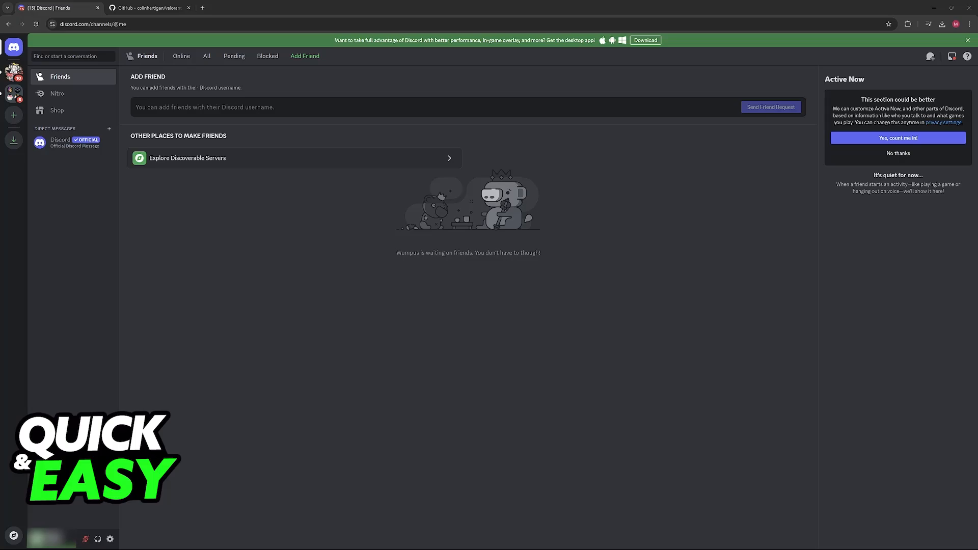
pyautogui.moveTo(807, 213)
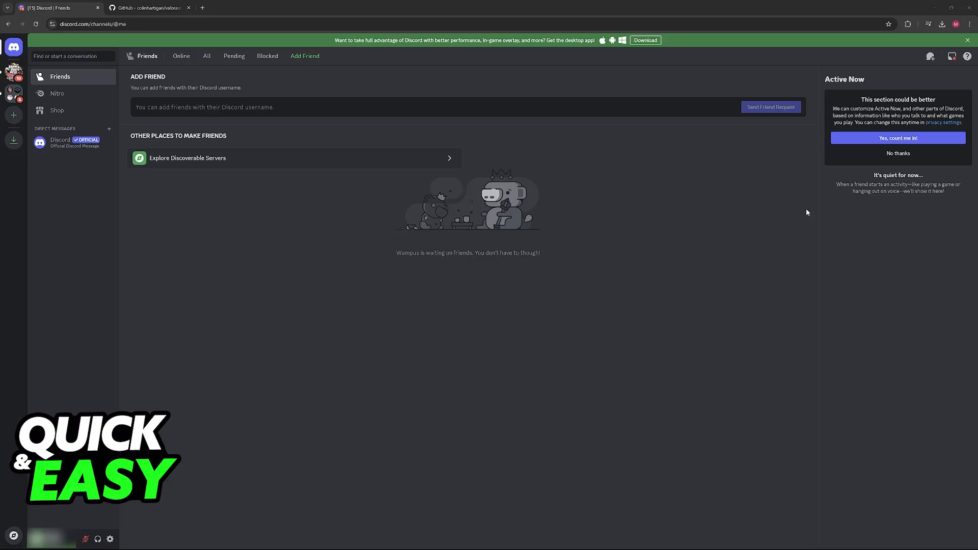
pyautogui.moveTo(146, 372)
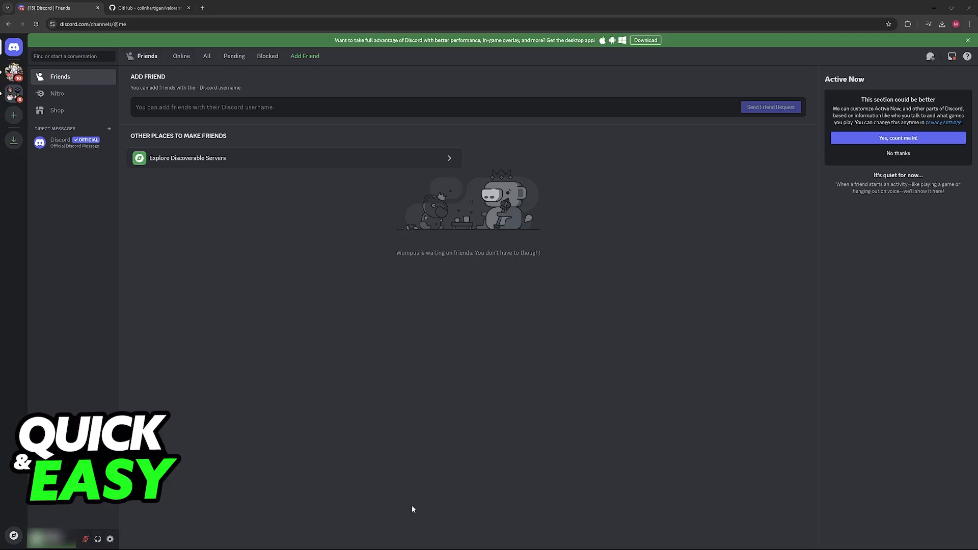
pyautogui.moveTo(184, 417)
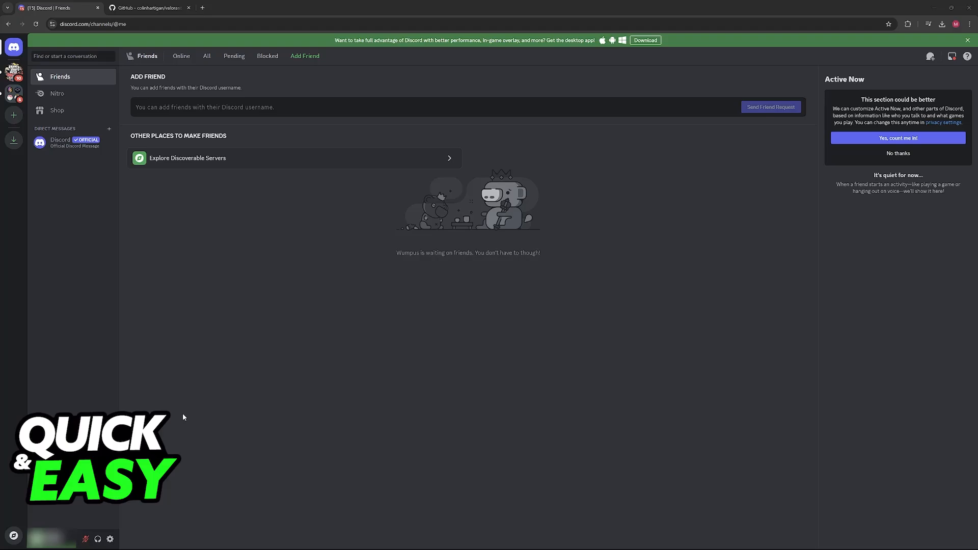
pyautogui.moveTo(111, 539)
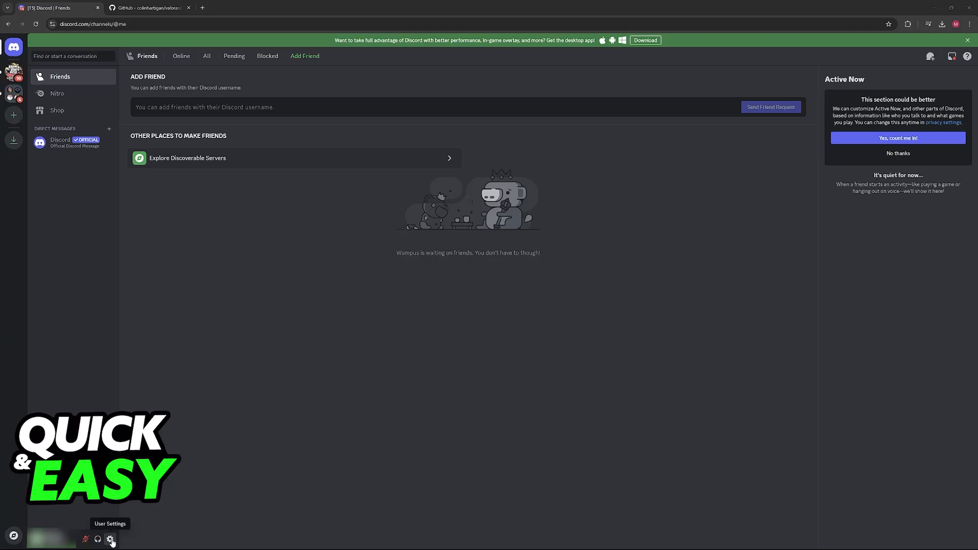
# Review Discord's Activity Privacy toggles, then switch to the valorant-rpc GitHub repository tab.
pyautogui.click(111, 540)
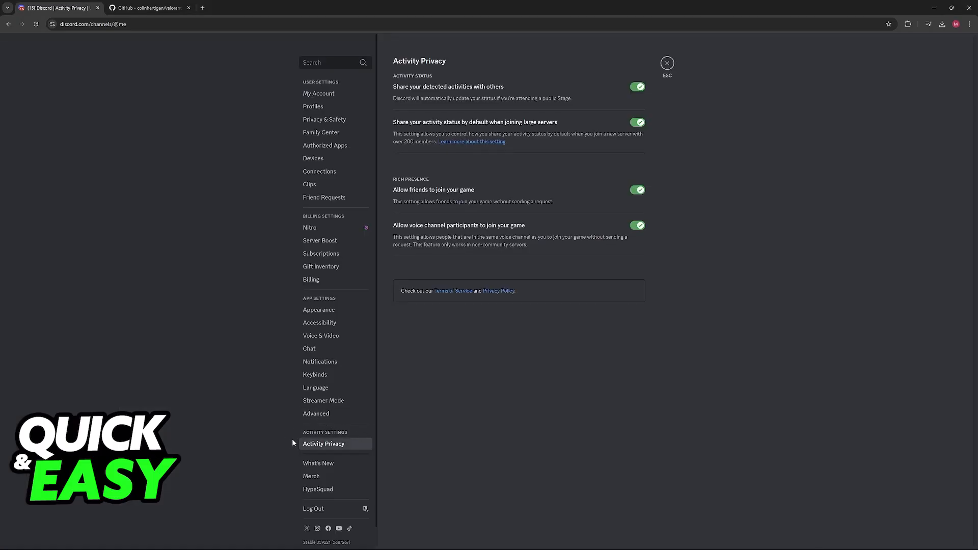
pyautogui.moveTo(484, 100)
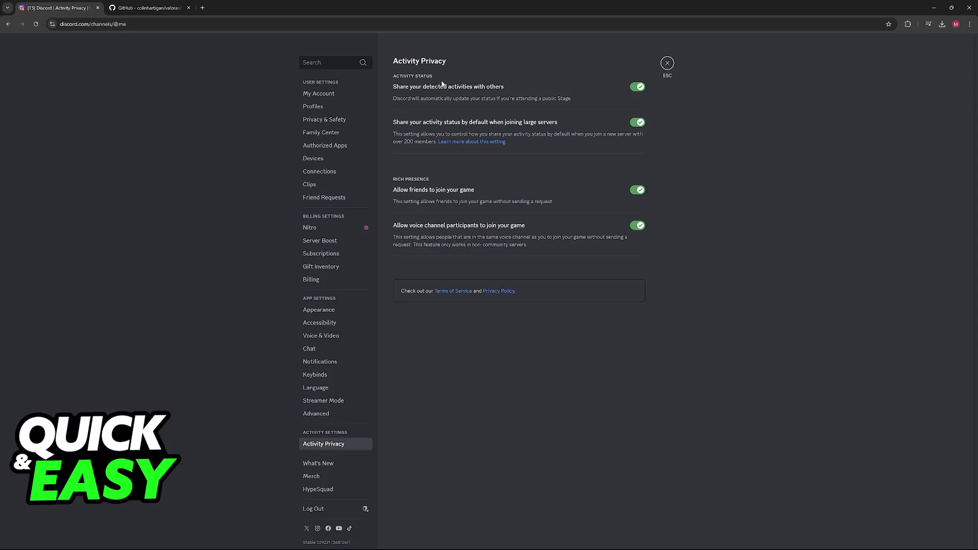
pyautogui.moveTo(428, 95)
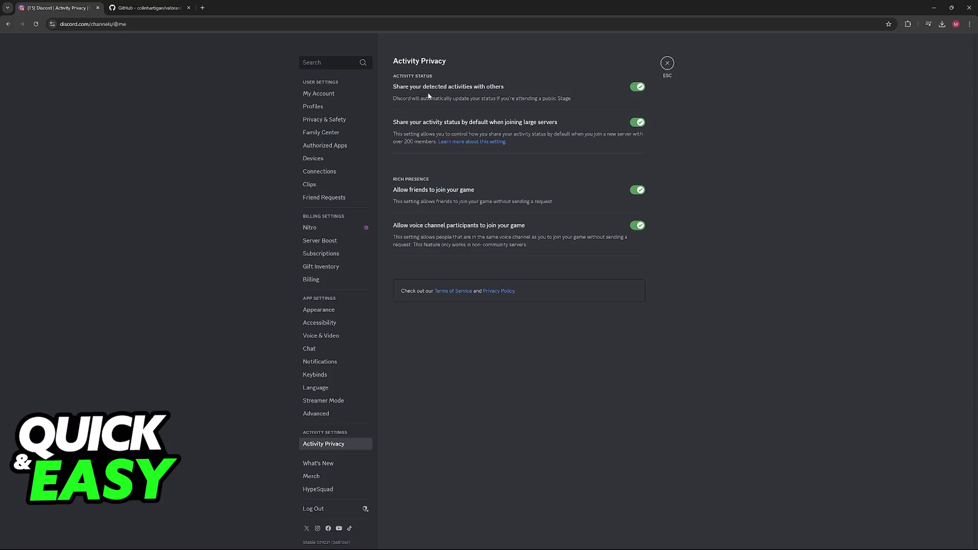
pyautogui.moveTo(568, 85)
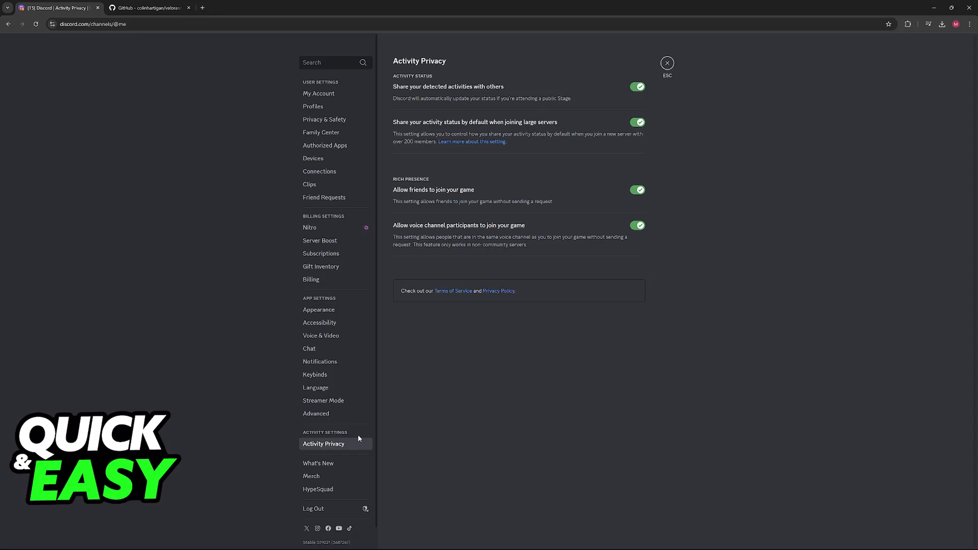
pyautogui.moveTo(366, 389)
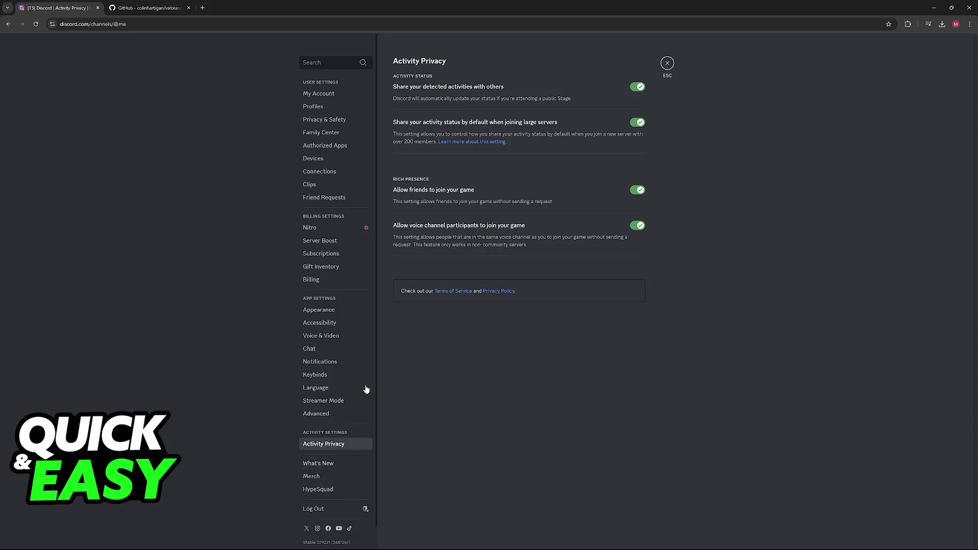
pyautogui.moveTo(499, 418)
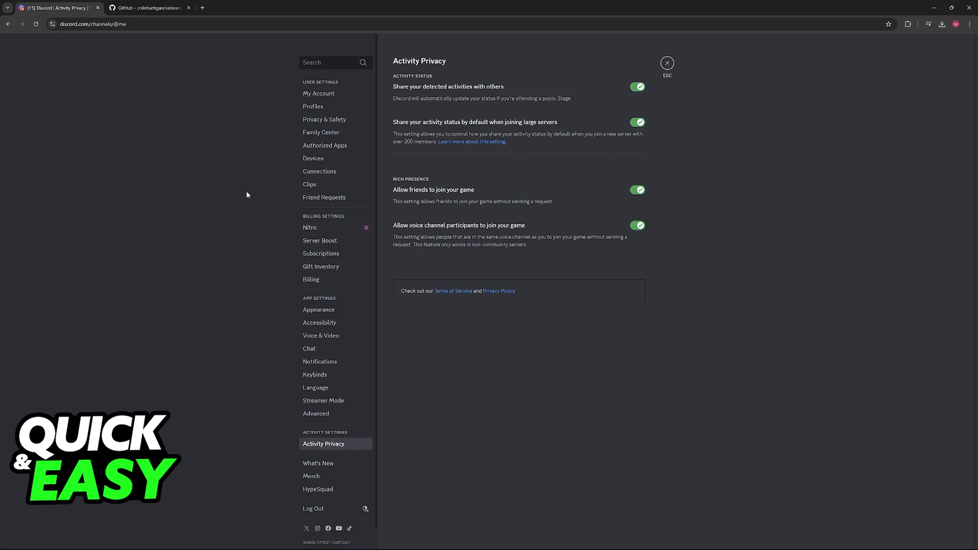
pyautogui.moveTo(441, 337)
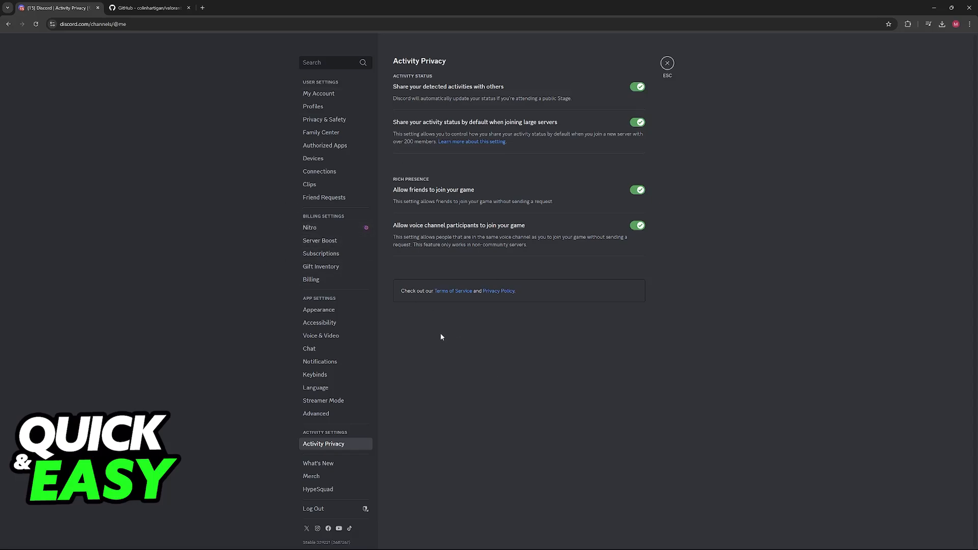
pyautogui.moveTo(191, 221)
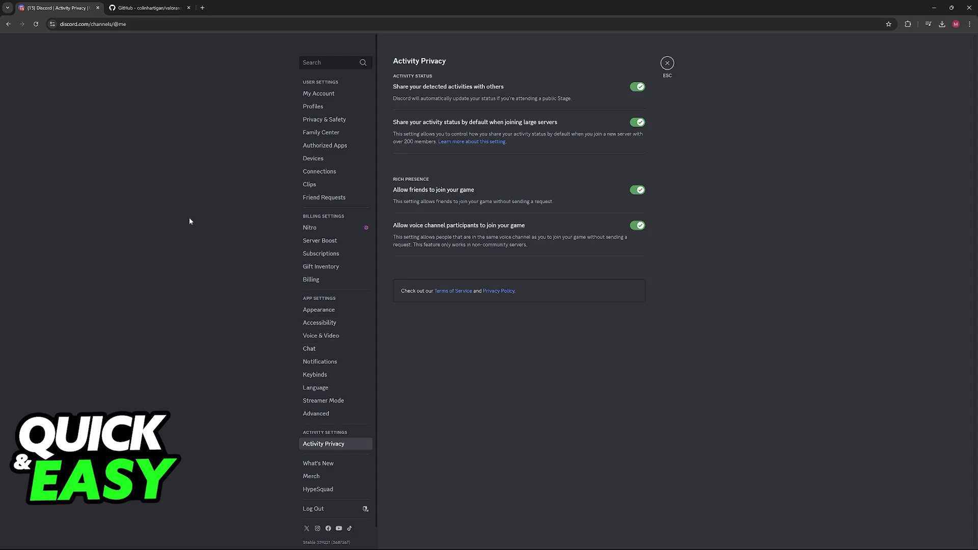
pyautogui.click(148, 7)
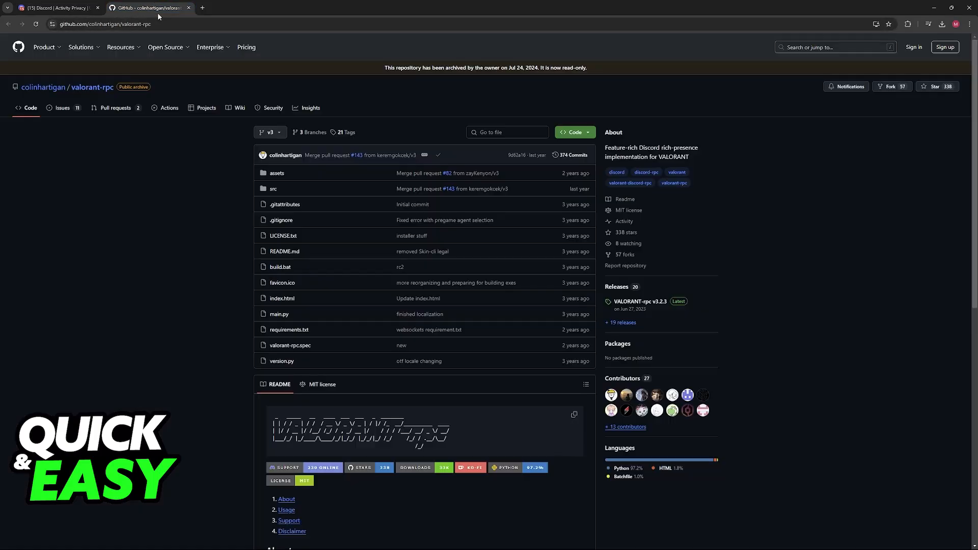
# Scroll through the valorant-rpc README's About, Installation, Usage, Support and Disclaimer sections.
pyautogui.scroll(-3)
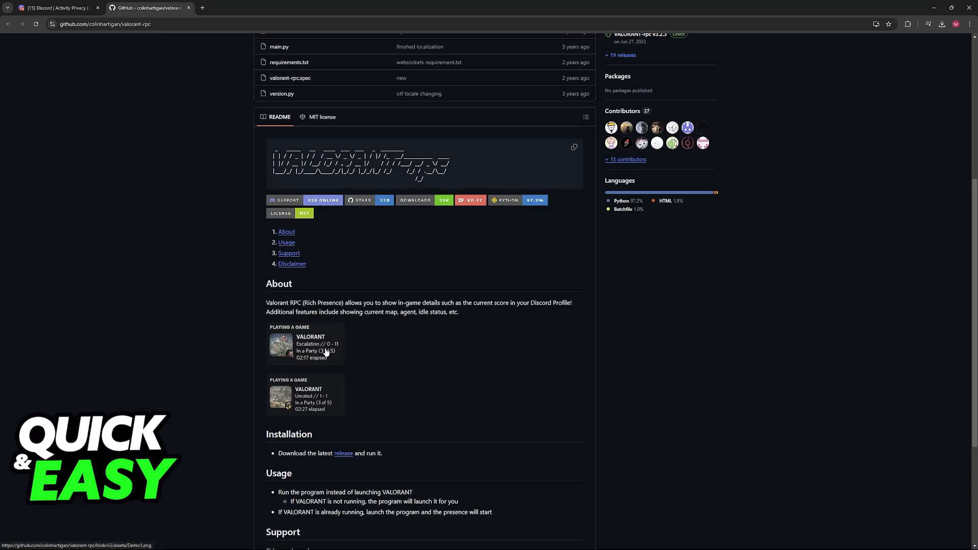
pyautogui.moveTo(341, 340)
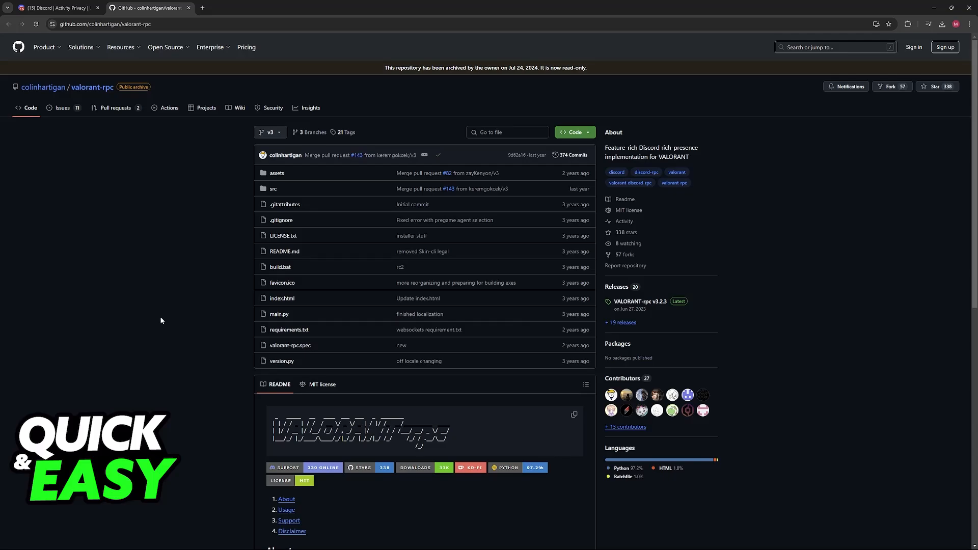
pyautogui.scroll(-3)
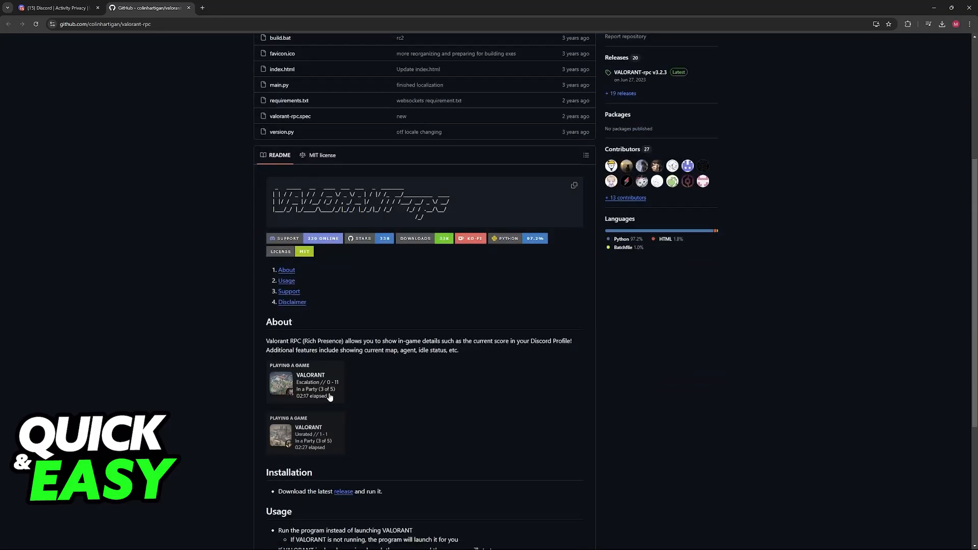
pyautogui.moveTo(253, 354)
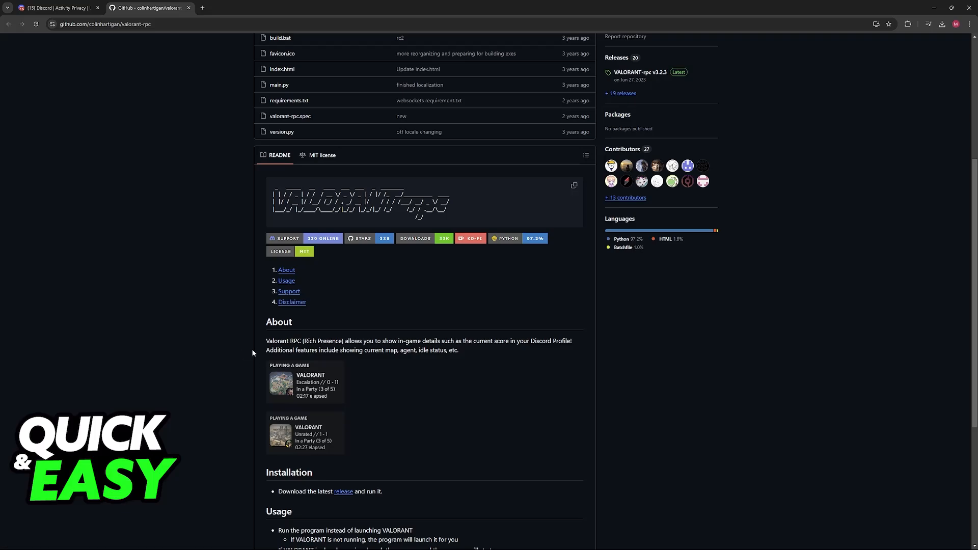
pyautogui.scroll(3)
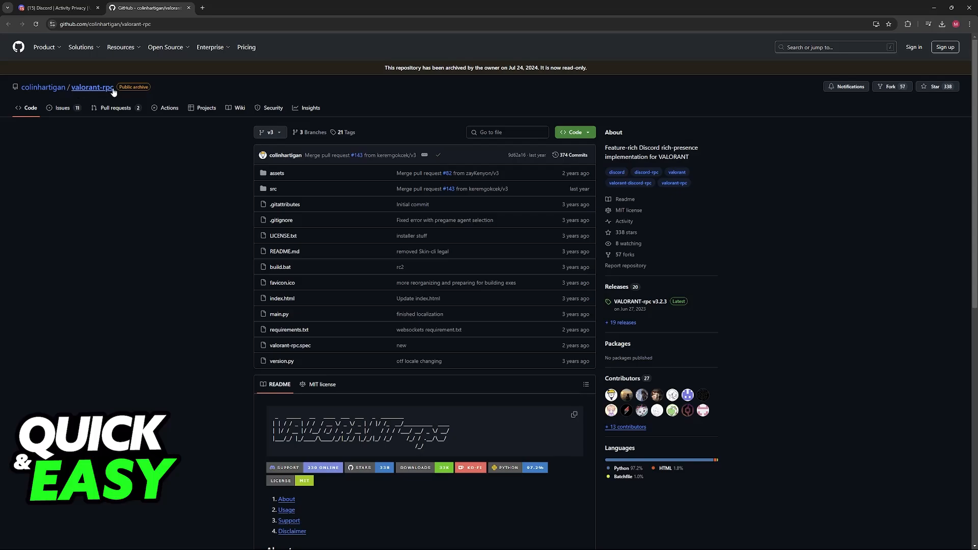
pyautogui.scroll(-3)
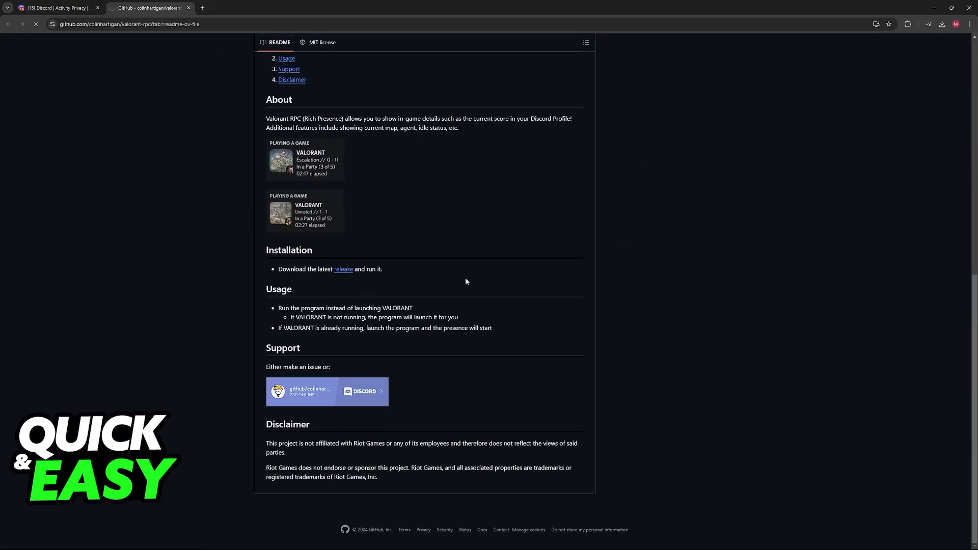
pyautogui.click(942, 24)
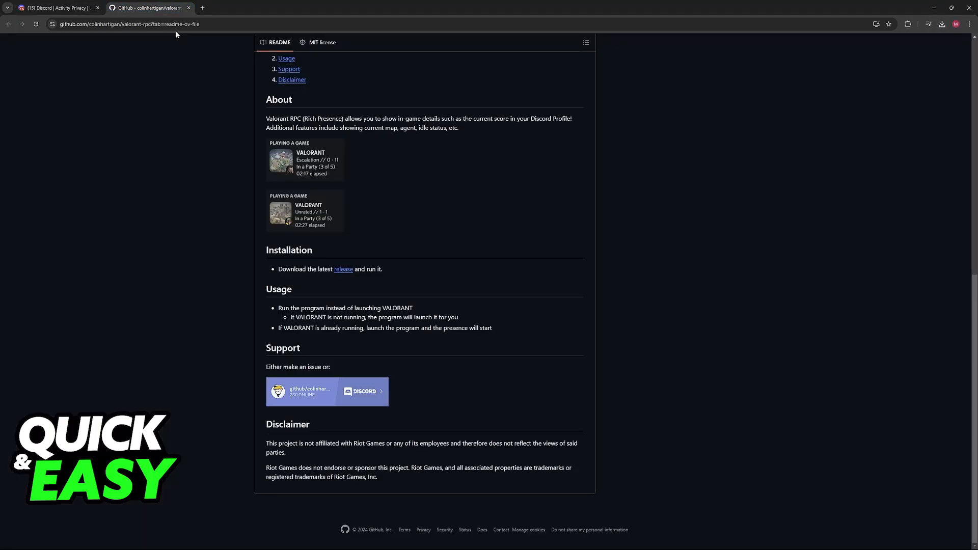
pyautogui.moveTo(191, 82)
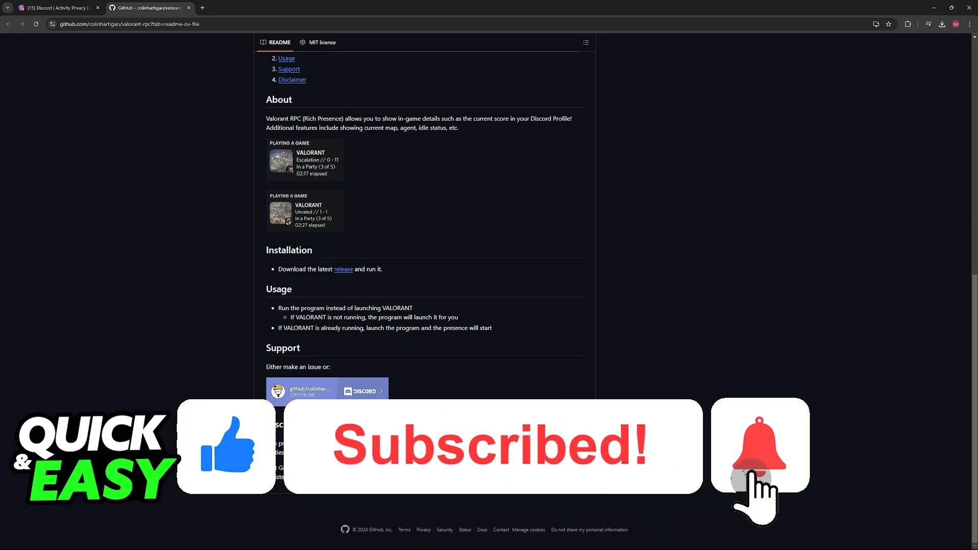
pyautogui.click(758, 454)
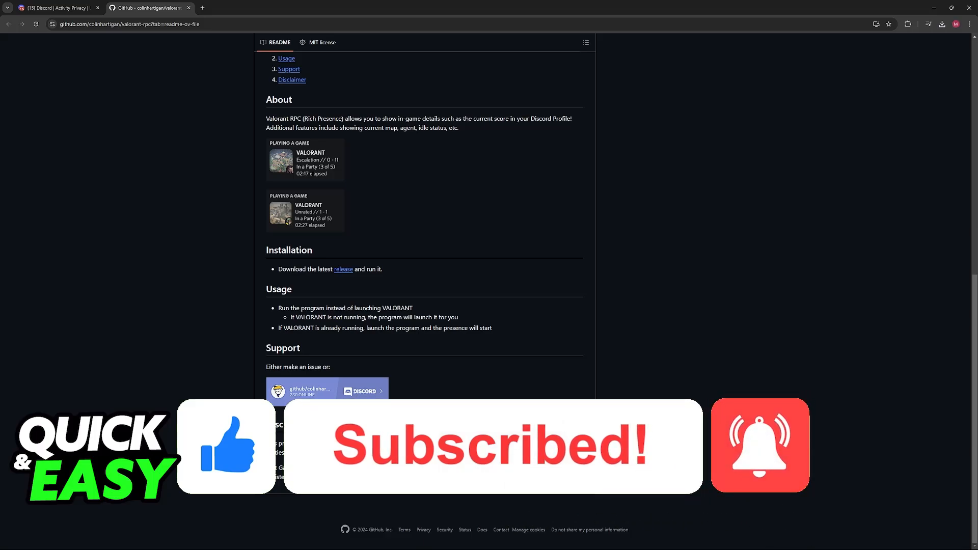